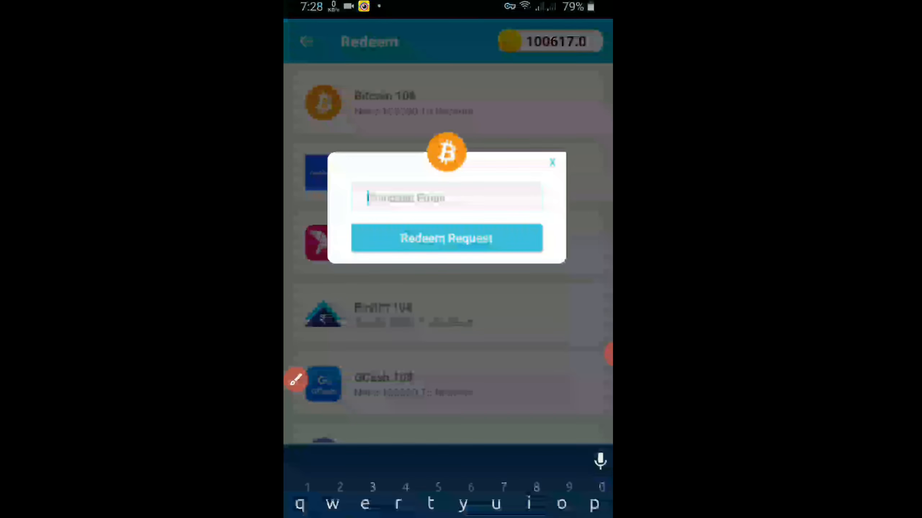
- Submit the Bitcoin redeem request, then read the Coinbase 'BINGO REWARD TEAM just sent you' email
{"action": "left_click", "coordinate": [446, 238]}
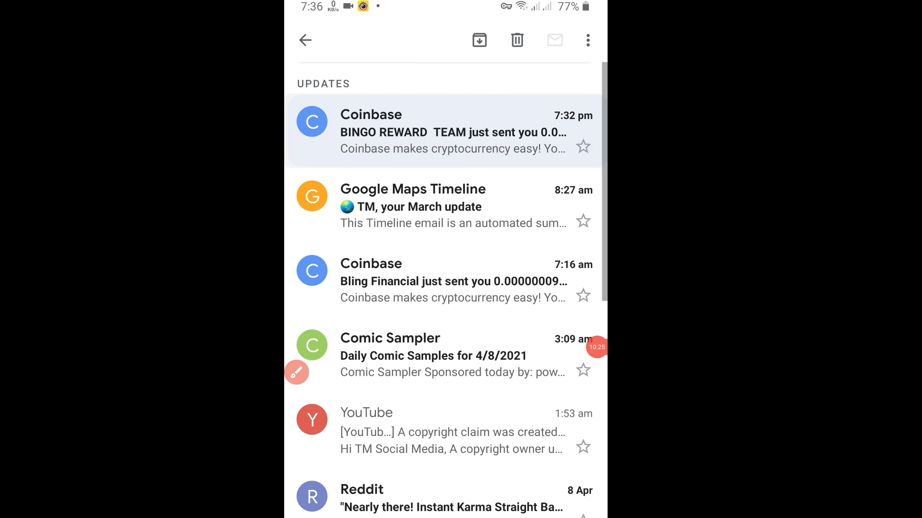
{"action": "left_click", "coordinate": [444, 130]}
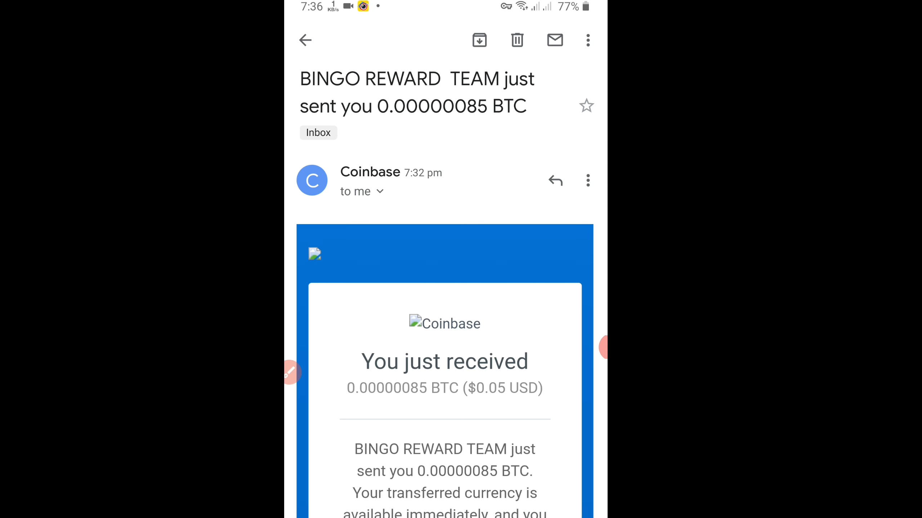
{"action": "scroll", "scroll_direction": "down", "scroll_amount": 3}
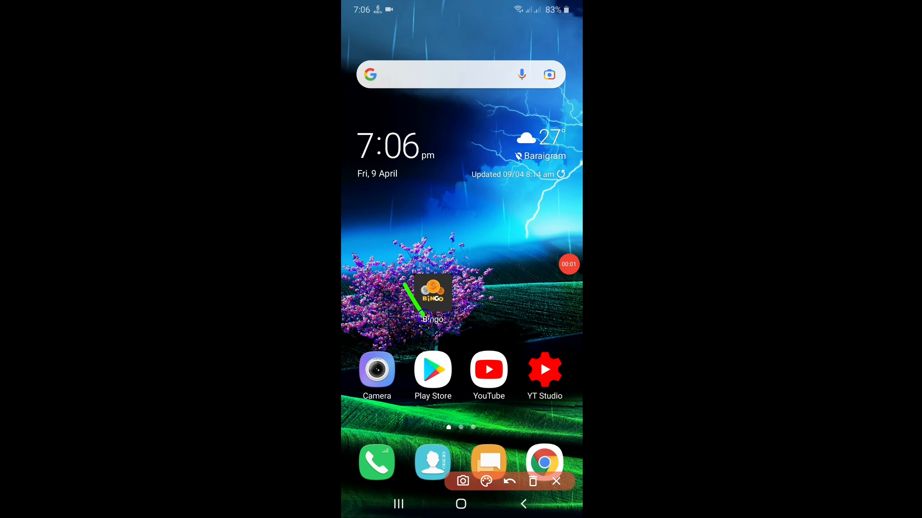
- Launch Bingo, sign up with name, email and password, then sign in to reach 20 coins
{"action": "left_click", "coordinate": [433, 294]}
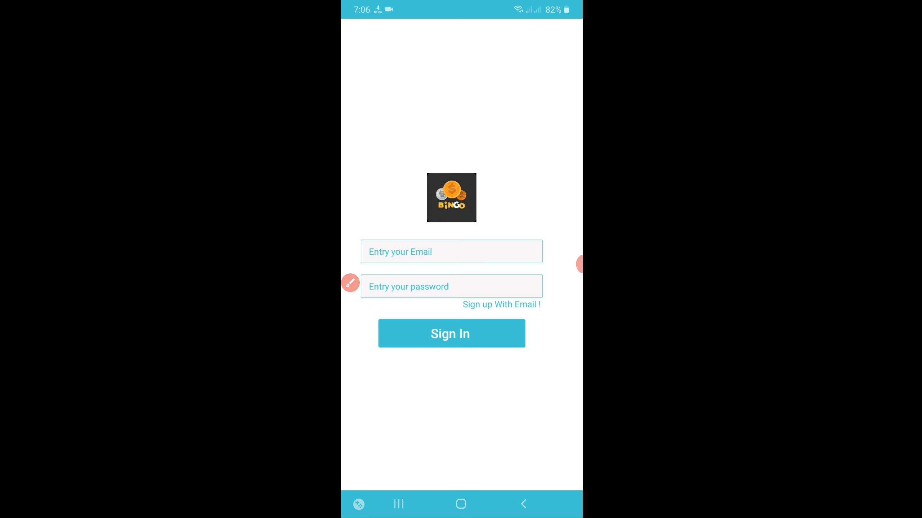
{"action": "left_click", "coordinate": [502, 305]}
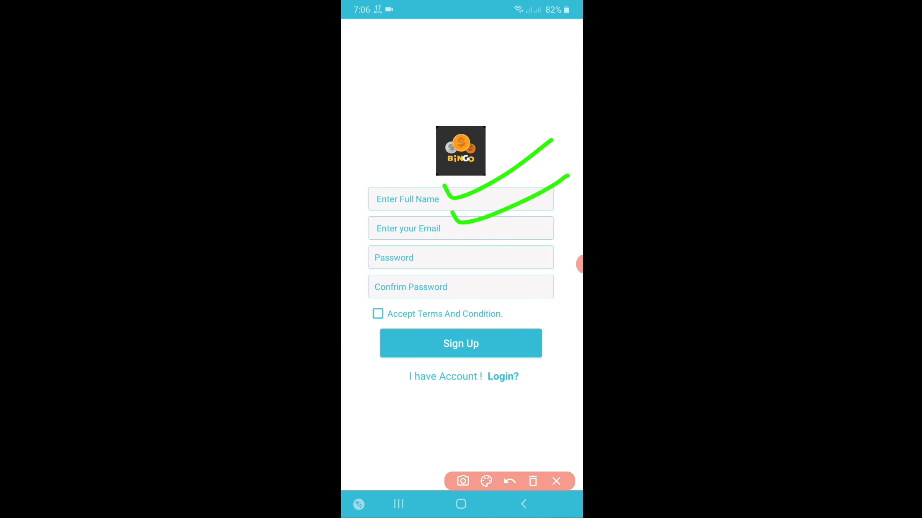
{"action": "left_click", "coordinate": [377, 314]}
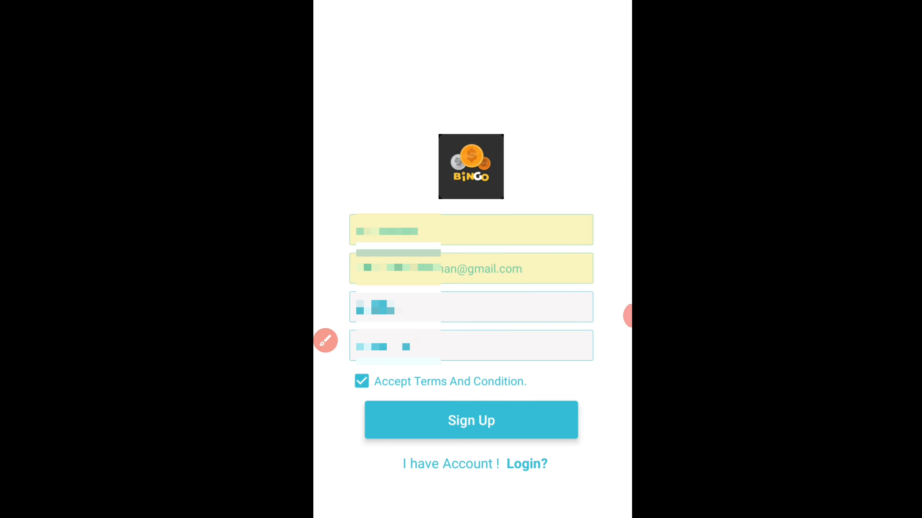
{"action": "left_click", "coordinate": [470, 420]}
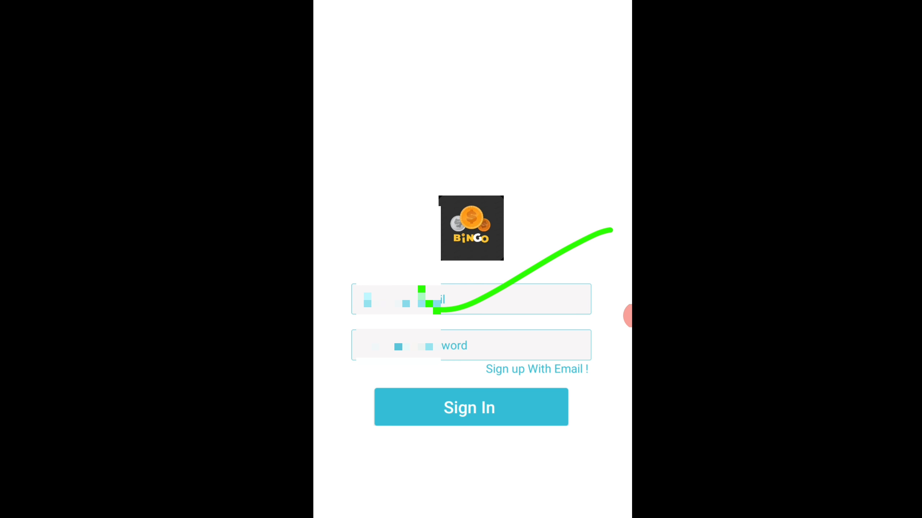
{"action": "left_click", "coordinate": [470, 299]}
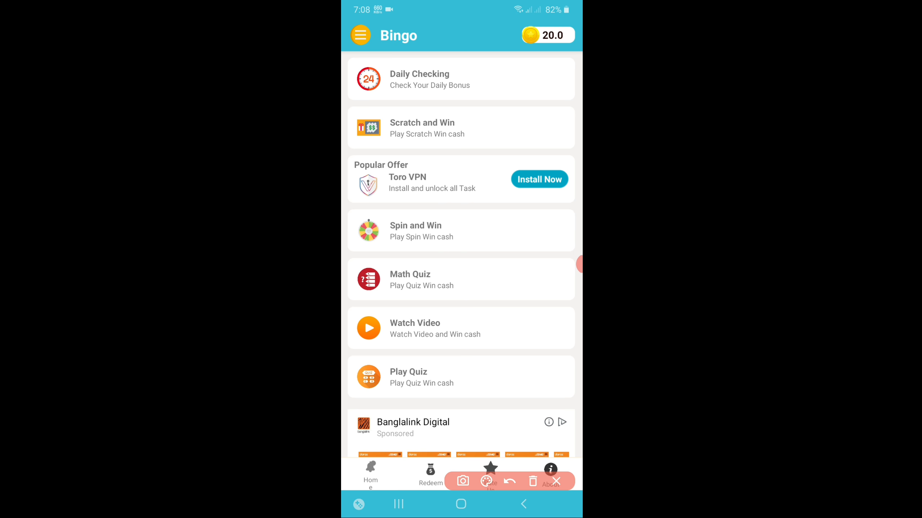
- Play Scratch and Win twice, winning 13 coins each round for a 46-coin balance
{"action": "left_click", "coordinate": [461, 127]}
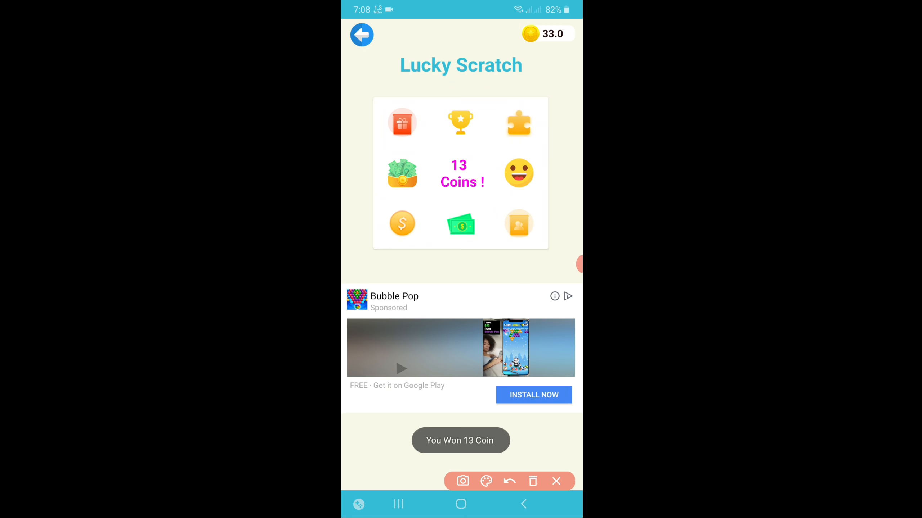
{"action": "left_click", "coordinate": [361, 35]}
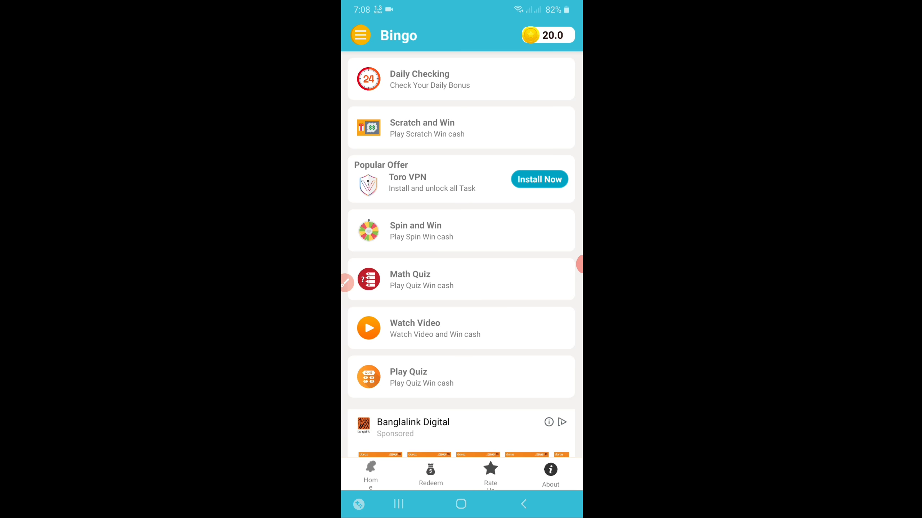
{"action": "left_click", "coordinate": [460, 127]}
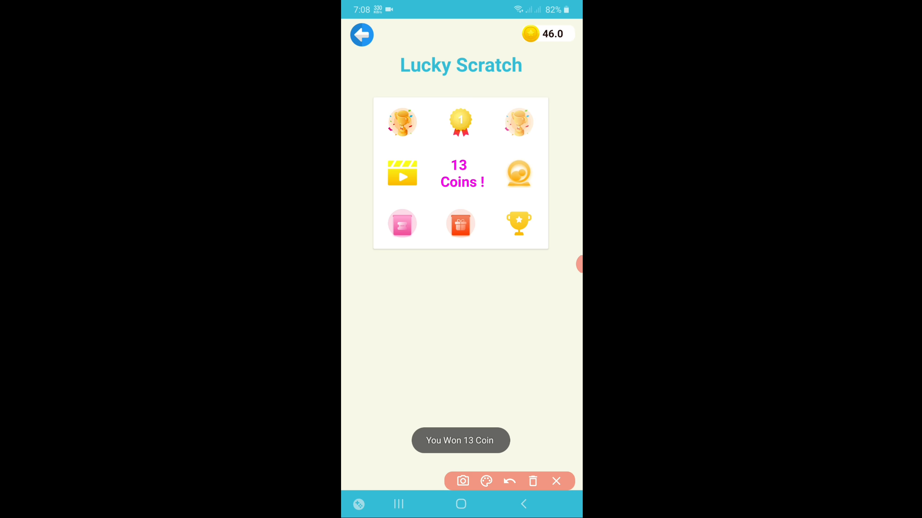
{"action": "left_click", "coordinate": [360, 34]}
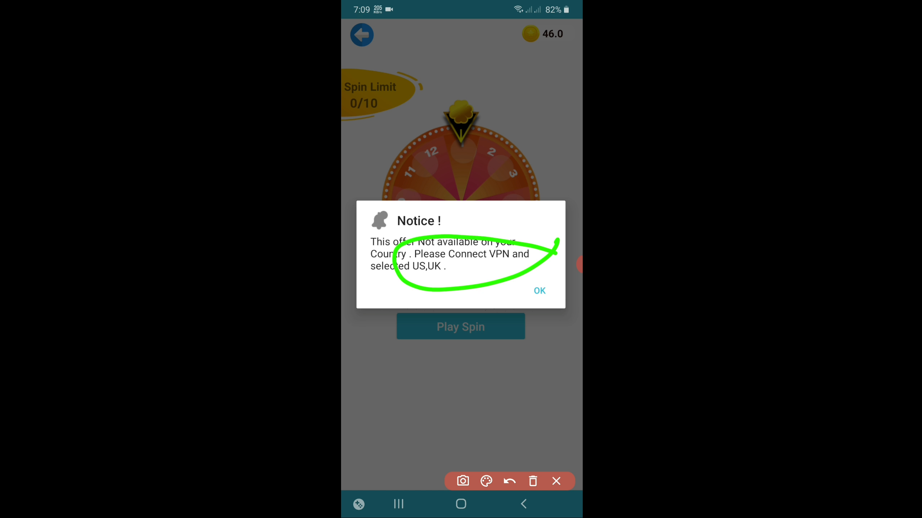
- Dismiss the US/UK notice, connect SuperVPN, and reopen Spin and Win in Bingo
{"action": "left_click", "coordinate": [538, 291]}
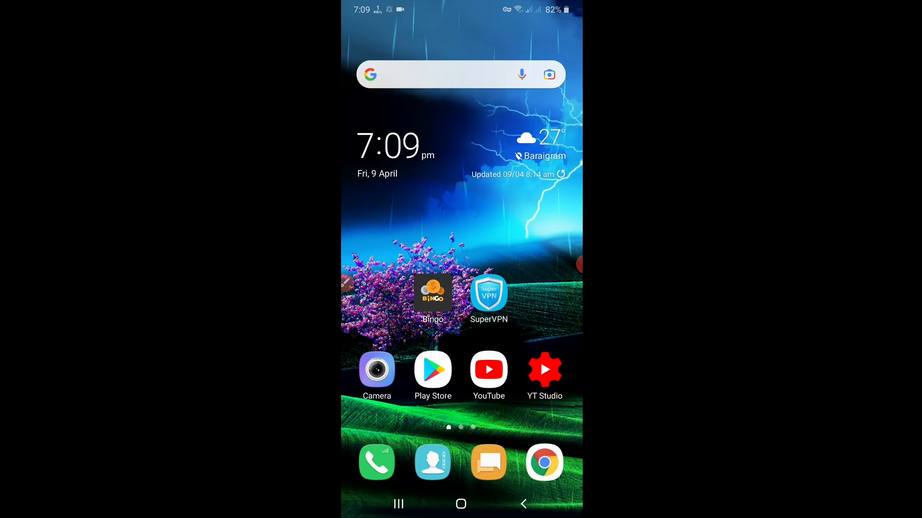
{"action": "left_click", "coordinate": [433, 293]}
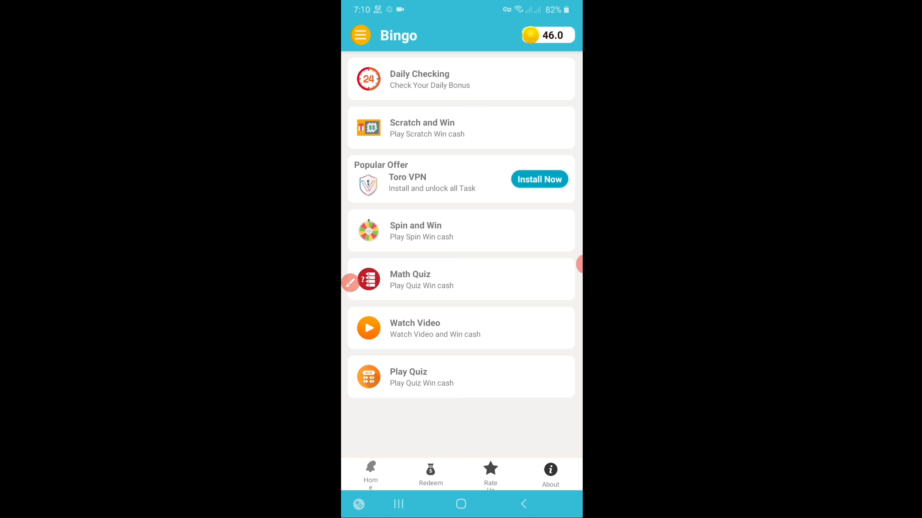
{"action": "left_click", "coordinate": [460, 230]}
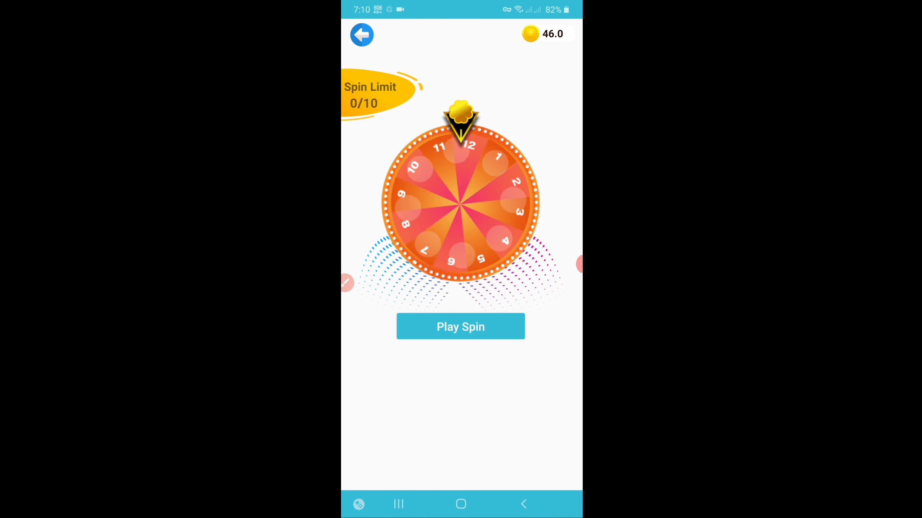
- Spin the wheel twice for 9 coins each, reaching 2/10 spins, then return home
{"action": "left_click", "coordinate": [460, 327]}
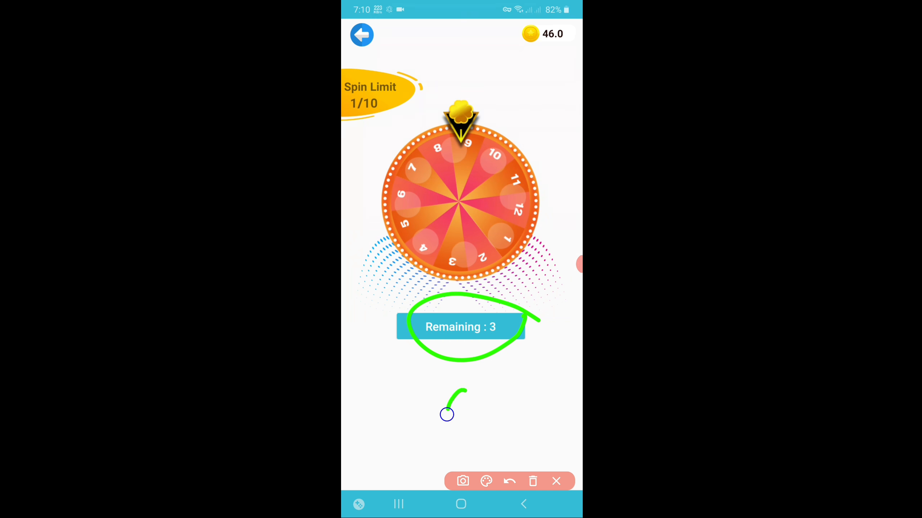
{"action": "left_click", "coordinate": [555, 481]}
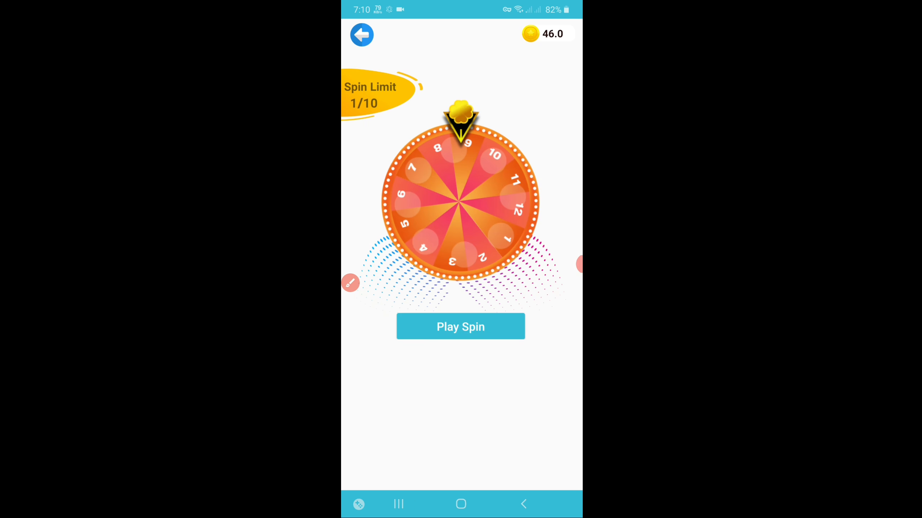
{"action": "left_click", "coordinate": [460, 327]}
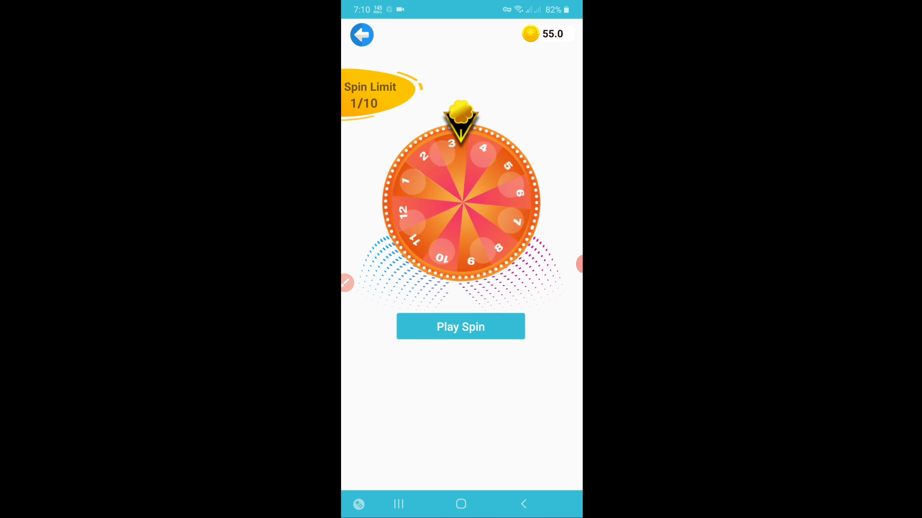
{"action": "left_click", "coordinate": [460, 327]}
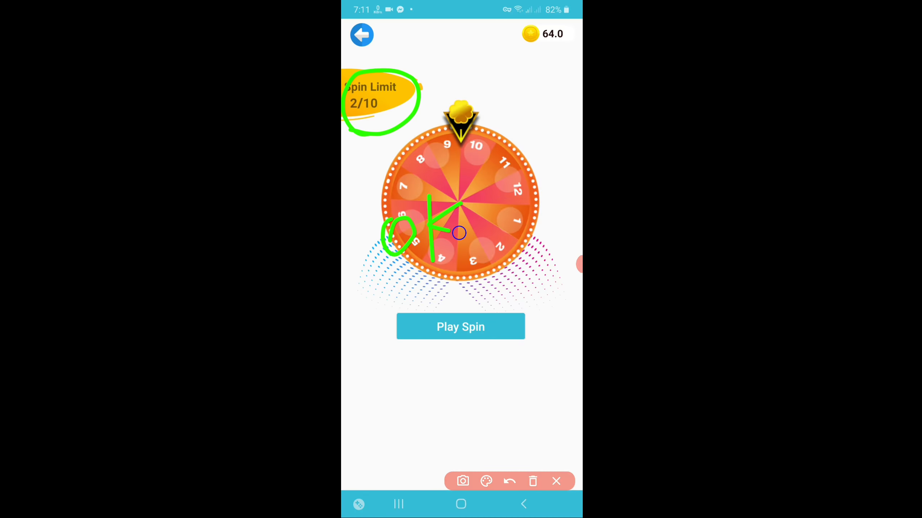
{"action": "left_click", "coordinate": [361, 34]}
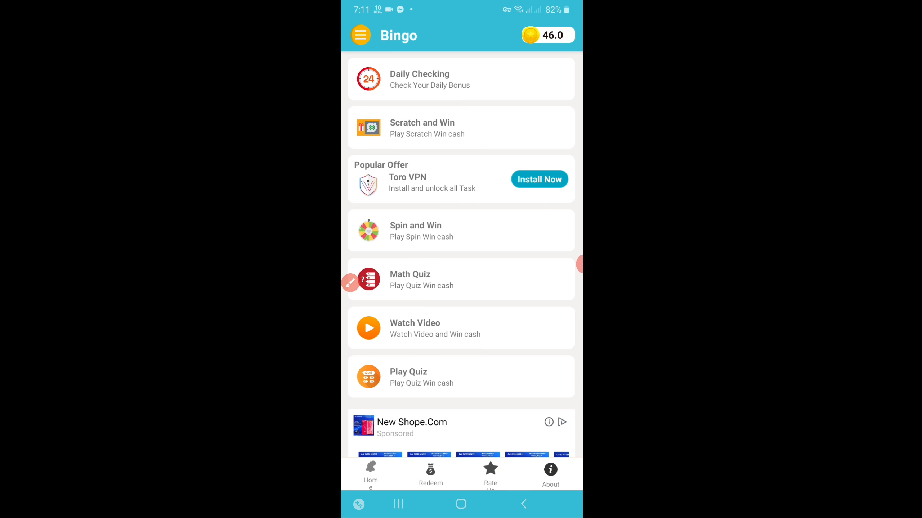
- Answer the math quiz sum with 3 and collect the 10-point reward
{"action": "left_click", "coordinate": [460, 280]}
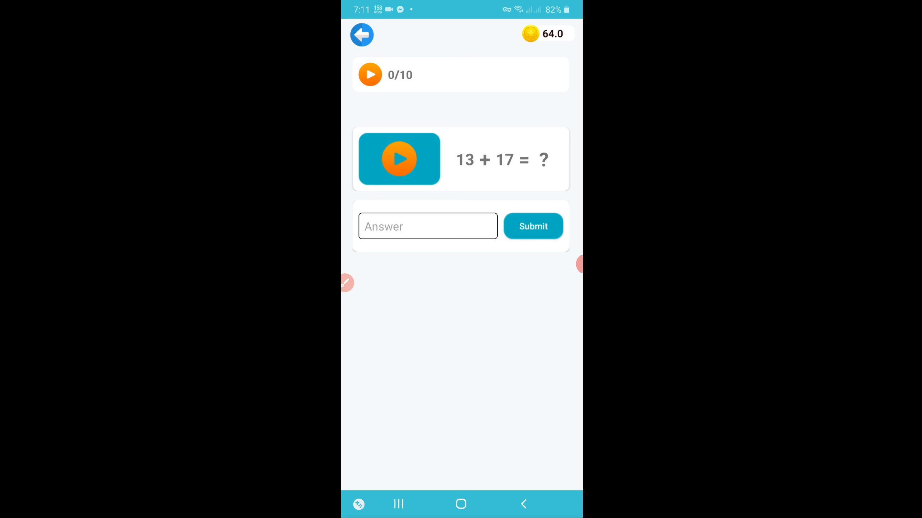
{"action": "left_click", "coordinate": [428, 226]}
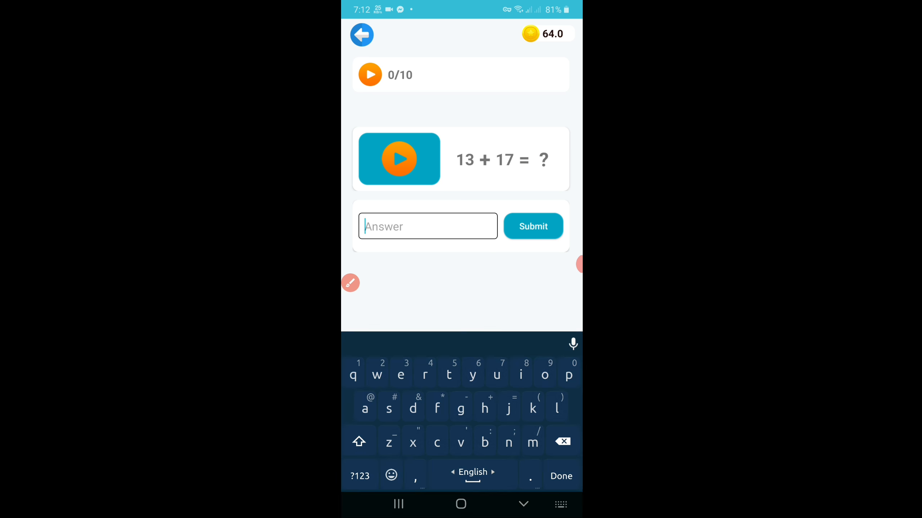
{"action": "type", "text": "3"}
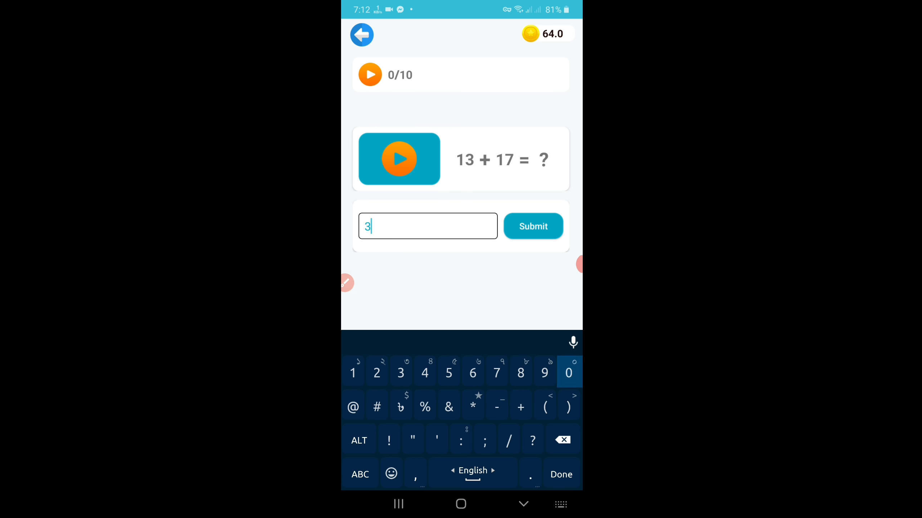
{"action": "left_click", "coordinate": [532, 226]}
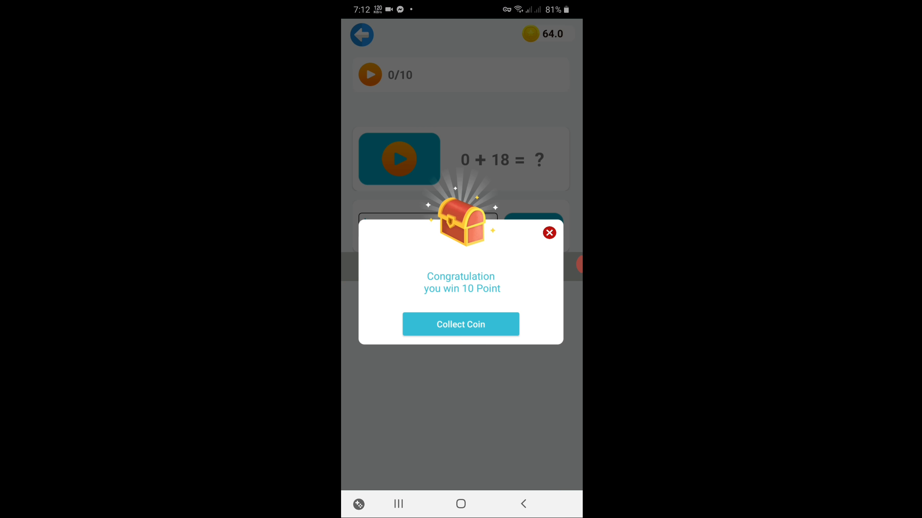
{"action": "left_click", "coordinate": [460, 324]}
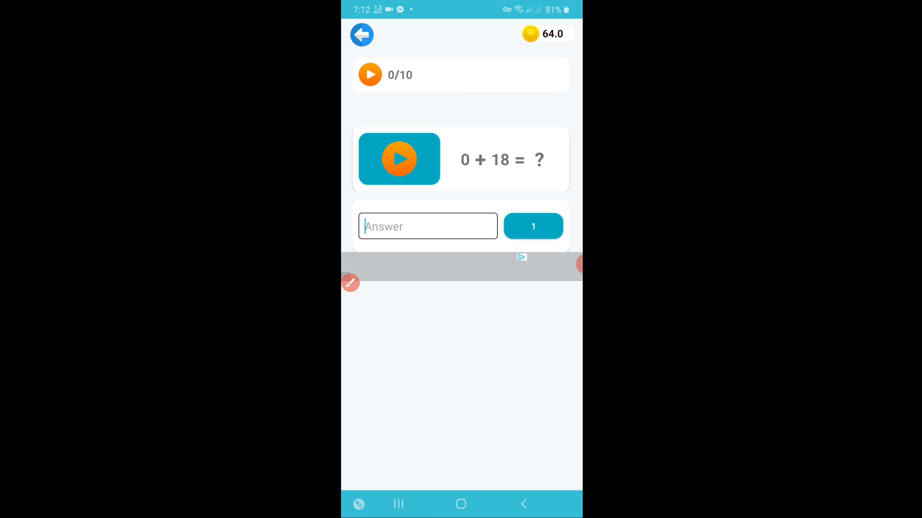
- Submit 18 as the next quiz answer and swipe onward
{"action": "type", "text": "18"}
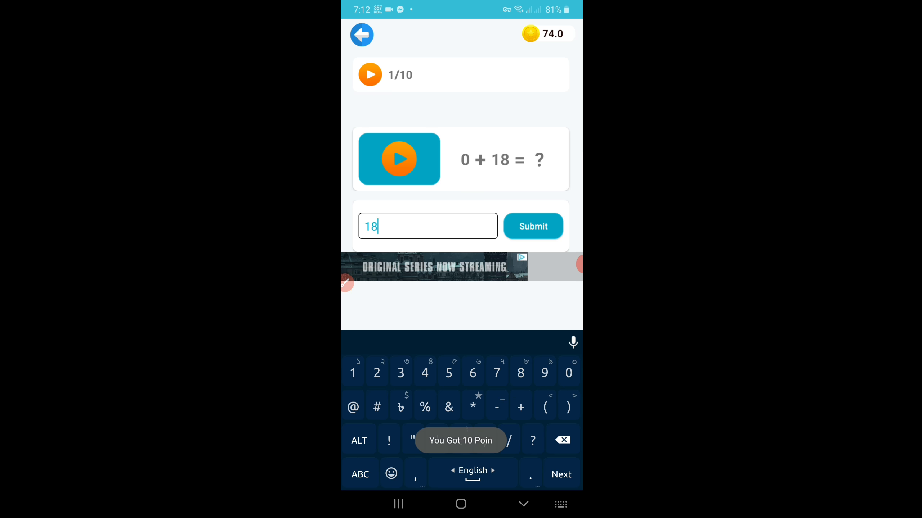
{"action": "left_click", "coordinate": [532, 227]}
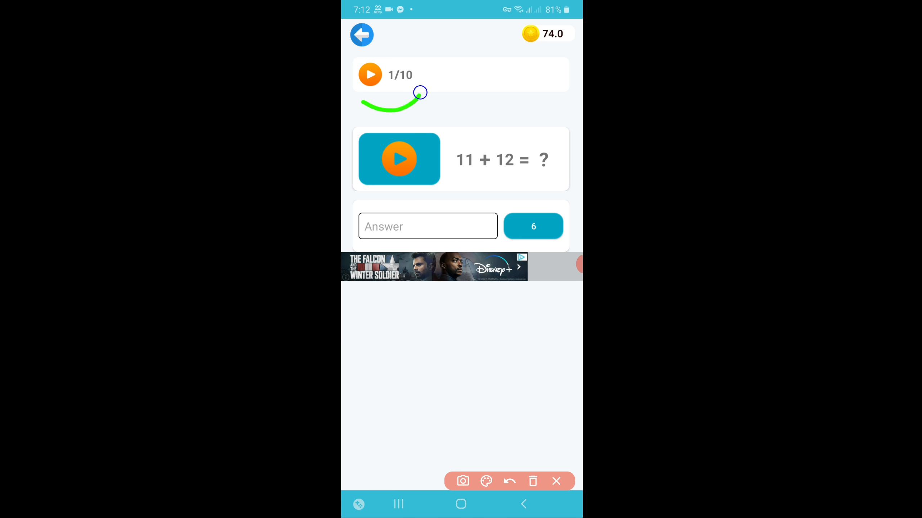
{"action": "left_click_drag", "start_coordinate": [447, 344], "coordinate": [558, 344]}
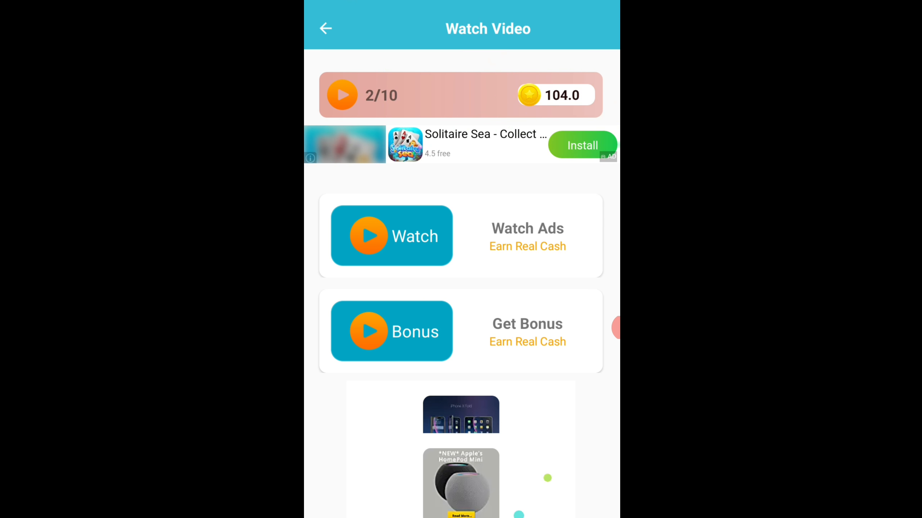
- Leave the video task for the home list at 100617 coins and open Redeem options
{"action": "left_click", "coordinate": [325, 28]}
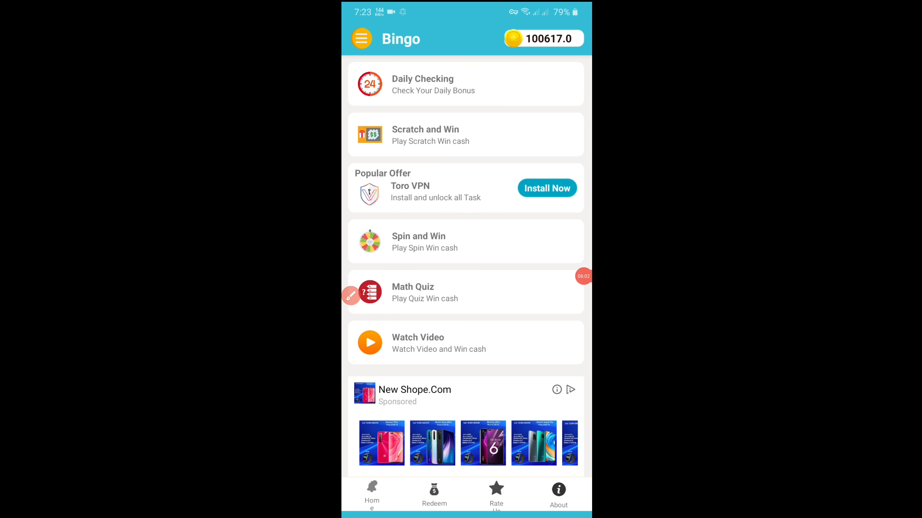
{"action": "left_click", "coordinate": [434, 493]}
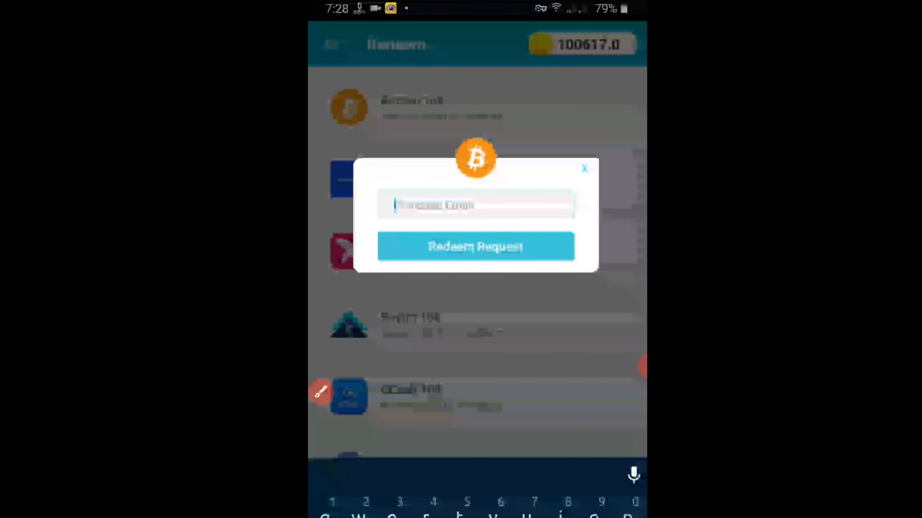
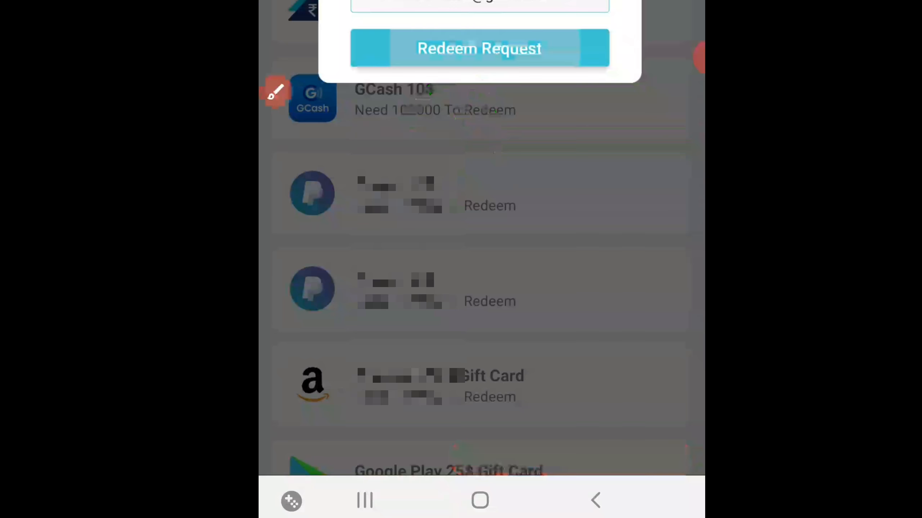
{"action": "left_click", "coordinate": [479, 48]}
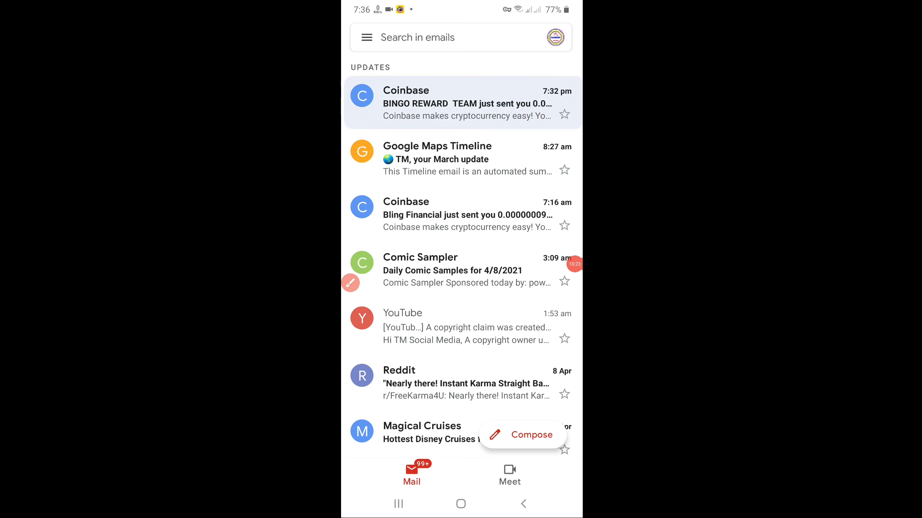
- Open the Coinbase email from BINGO REWARD TEAM in the Gmail inbox
{"action": "left_click", "coordinate": [460, 103]}
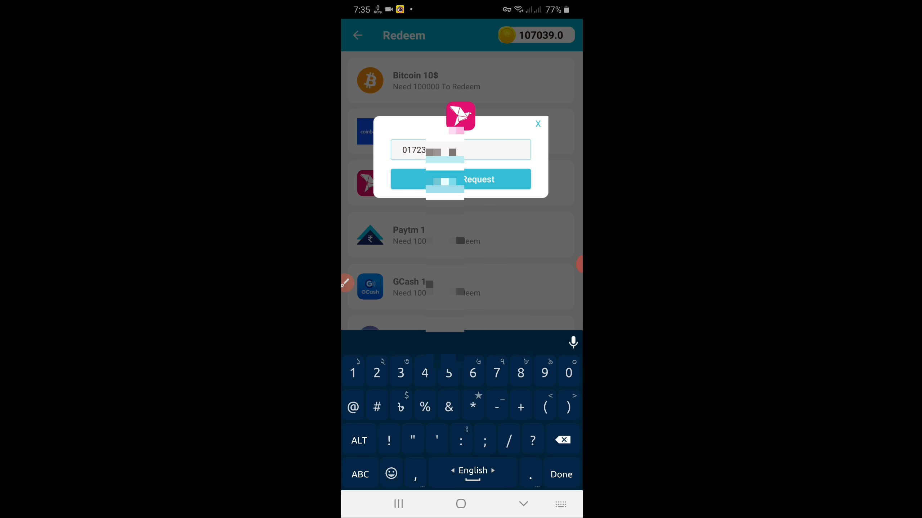
- Send the mobile-wallet redeem request and acknowledge the success confirmation
{"action": "left_click", "coordinate": [461, 179]}
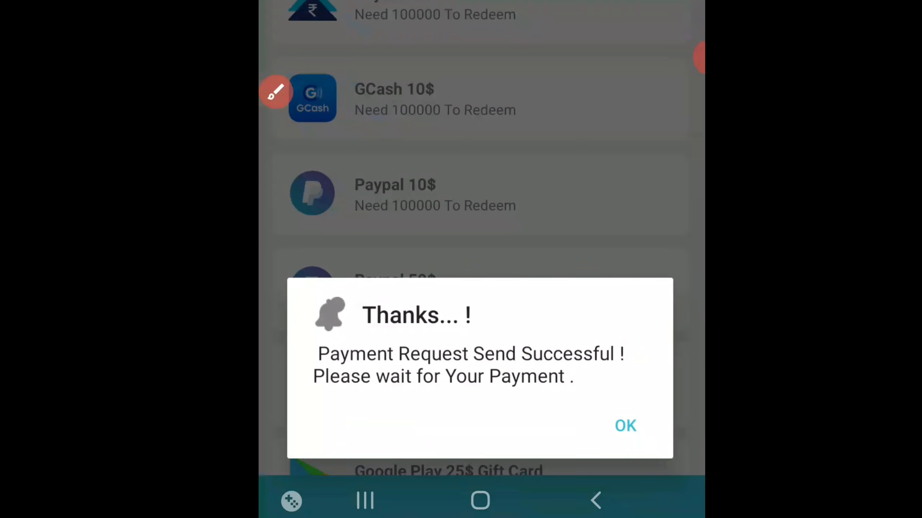
{"action": "left_click", "coordinate": [625, 425]}
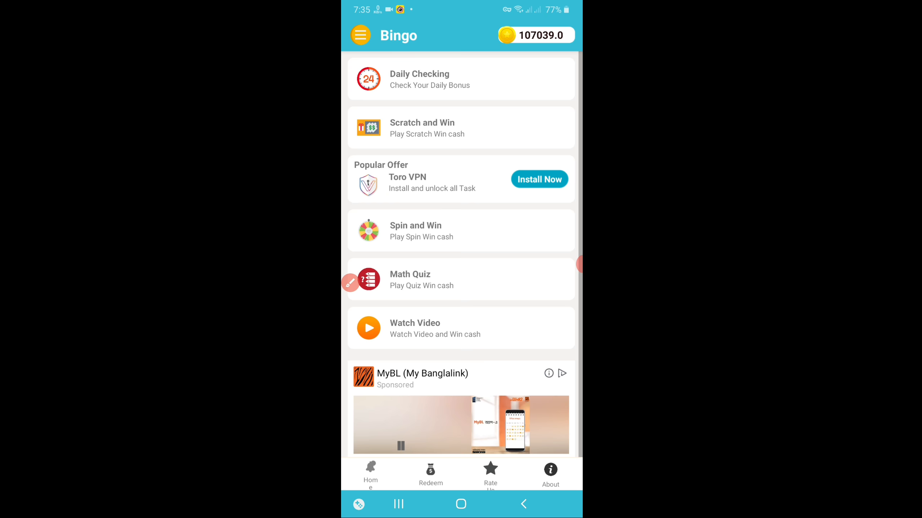